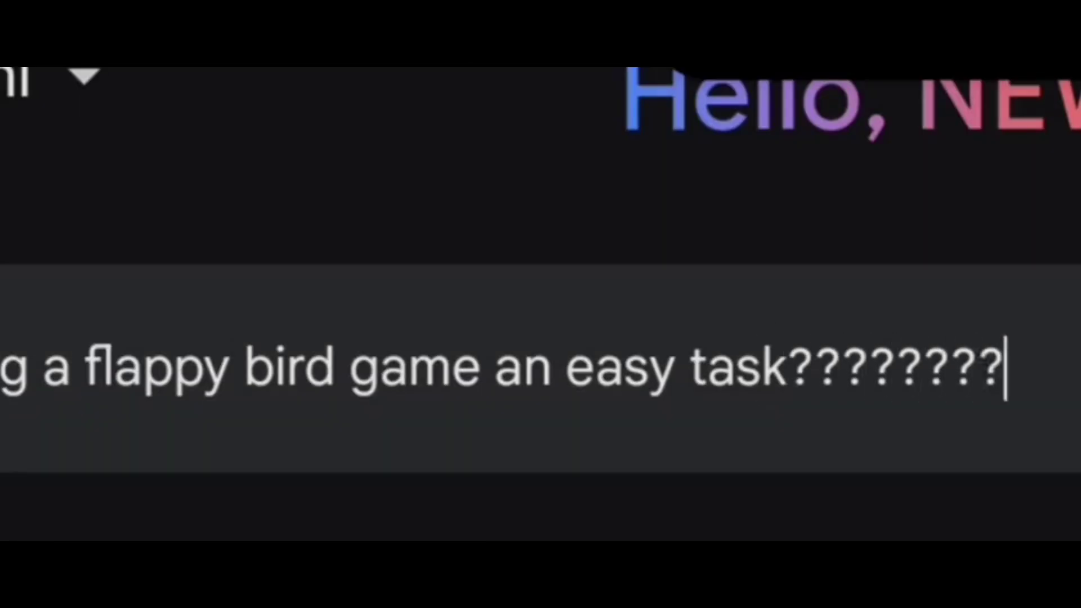
Step: Submit the question asking whether a Flappy Bird game is easy to make
key("Return")
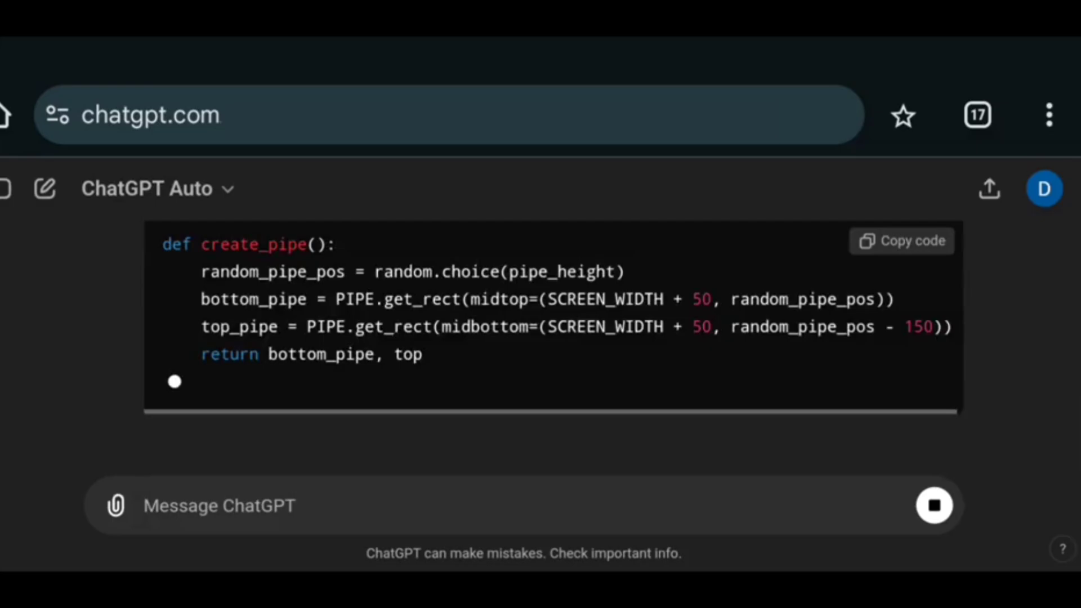
Step: Scroll down through ChatGPT's updated code to the pipe-generation part
scroll("down", 3)
type("still some of the pipes at bottom side are upside down why didnt you fix it")
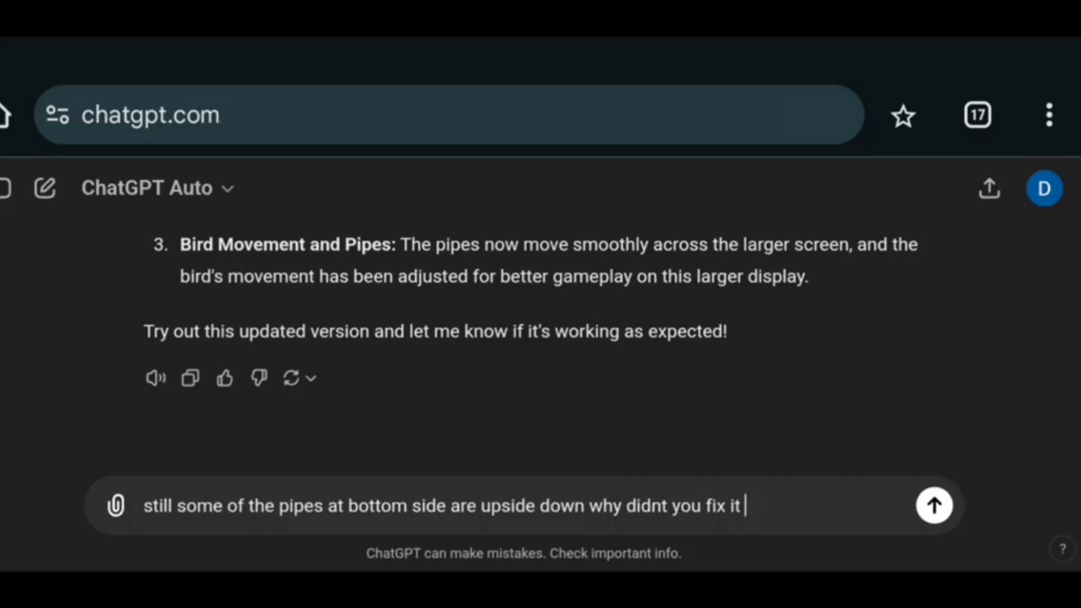
Step: Send the complaint that the bottom pipes appear upside down
left_click(935, 505)
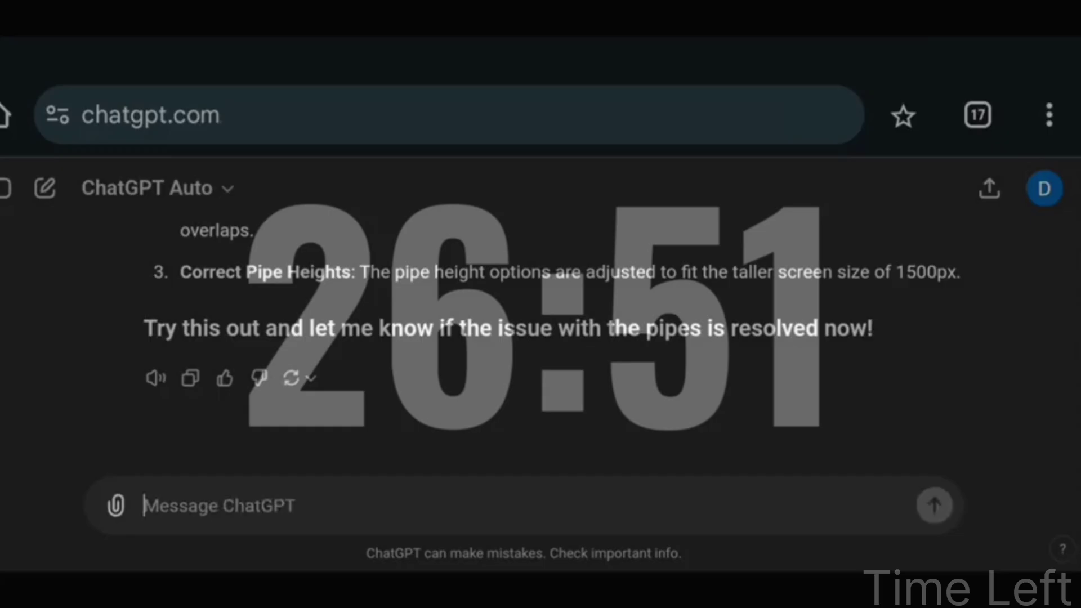
Step: Send a follow-up and then the feedback about the point sound
left_click(934, 505)
type("almost perfect i think so the point sound is play")
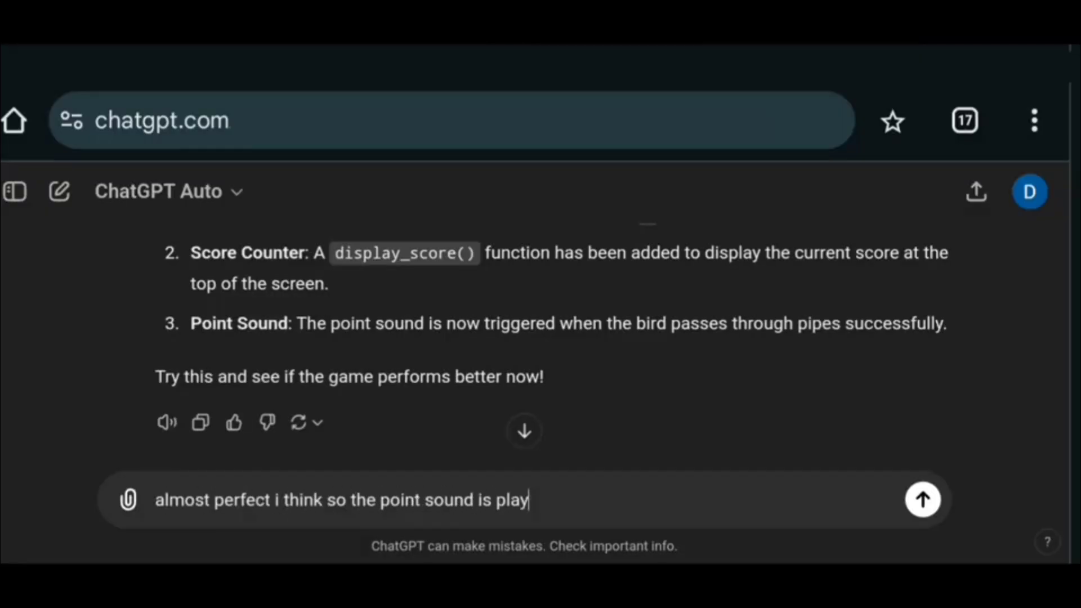
left_click(922, 499)
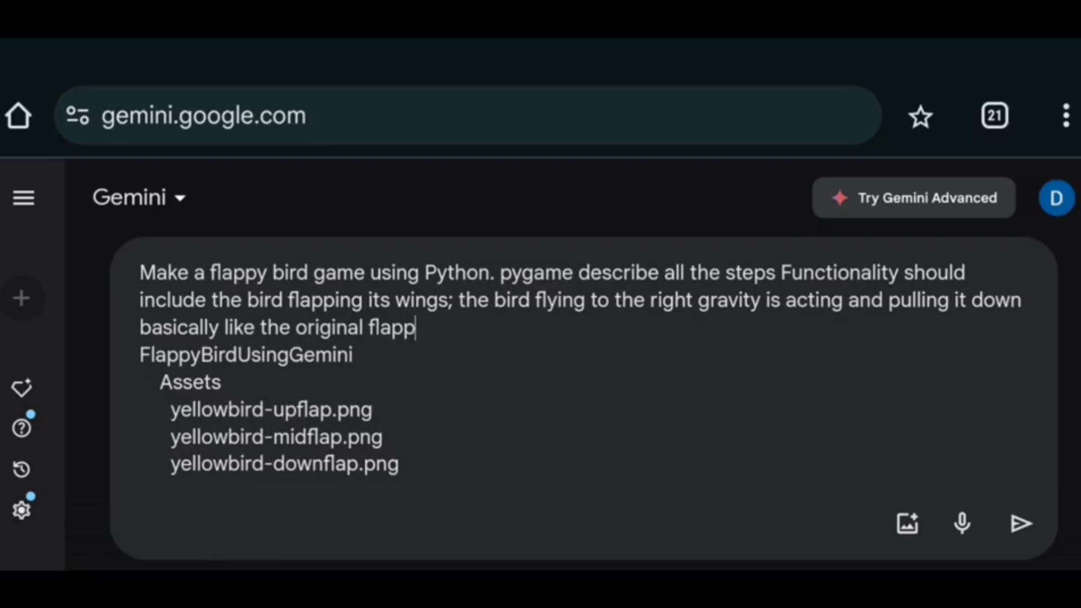
Step: Send the Flappy Bird prompt with asset list, then the screen width/height change request
left_click(1022, 523)
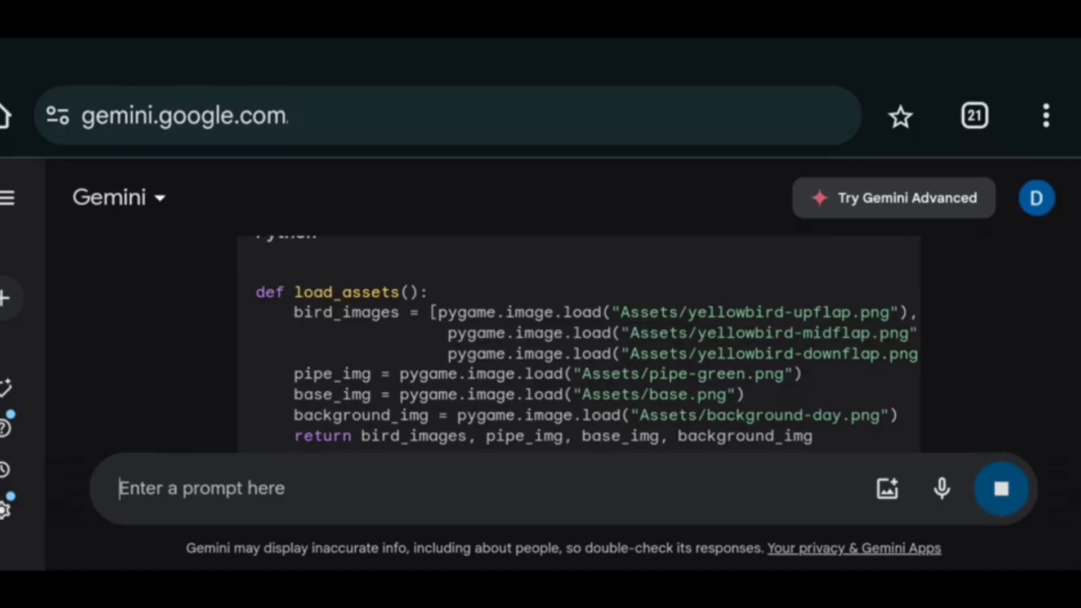
scroll("down", 3)
type("change the width to 800 and height to 1500 and when i will ta")
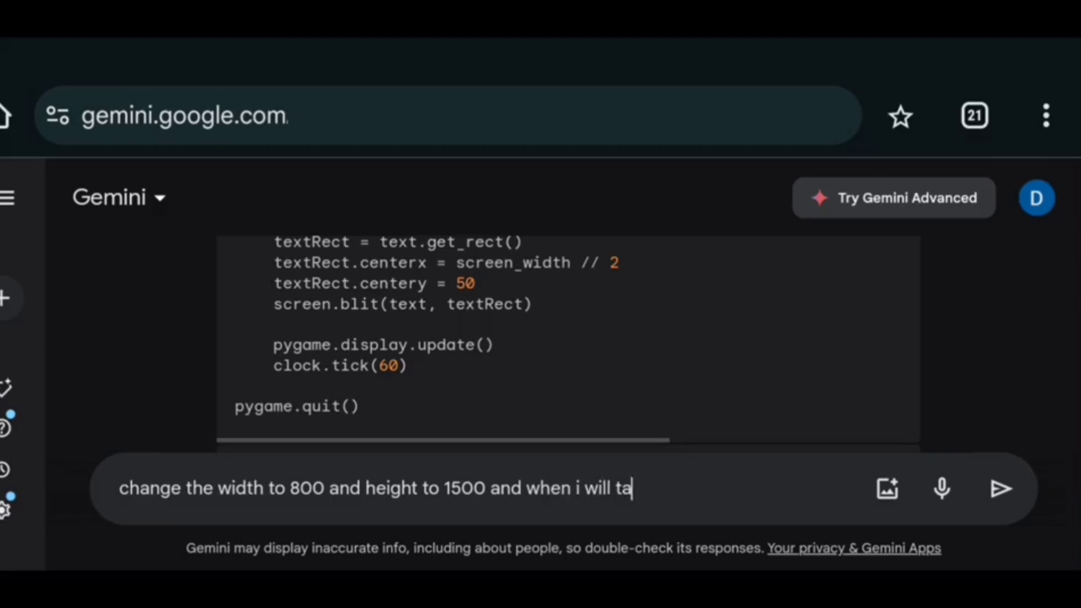
left_click(1001, 487)
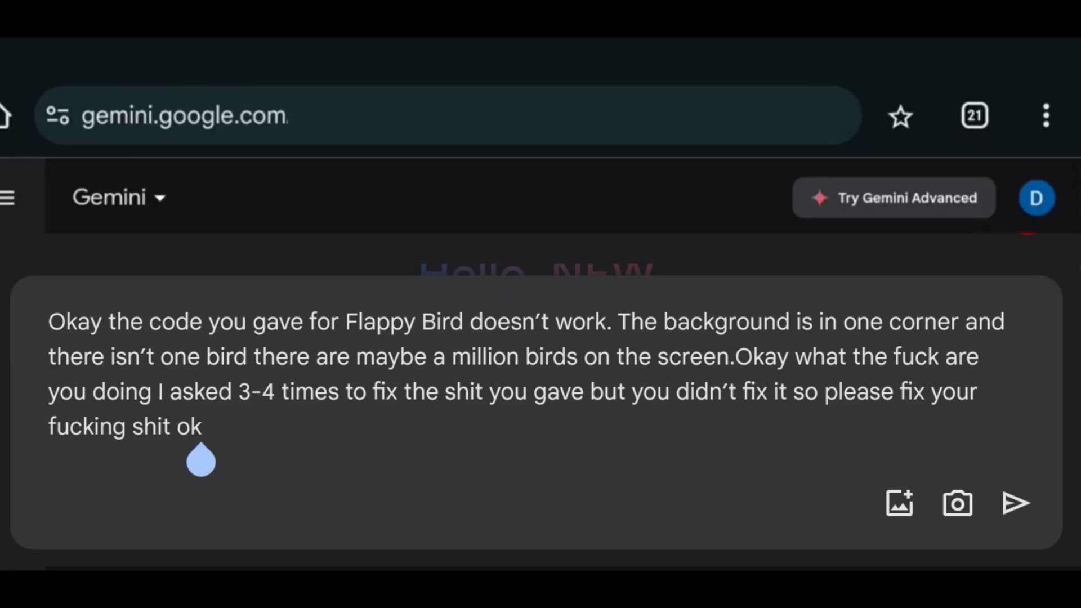
Step: Send the 'code doesn't work' complaint and write follow-ups about missing pipes and the disappearing base
left_click(1014, 502)
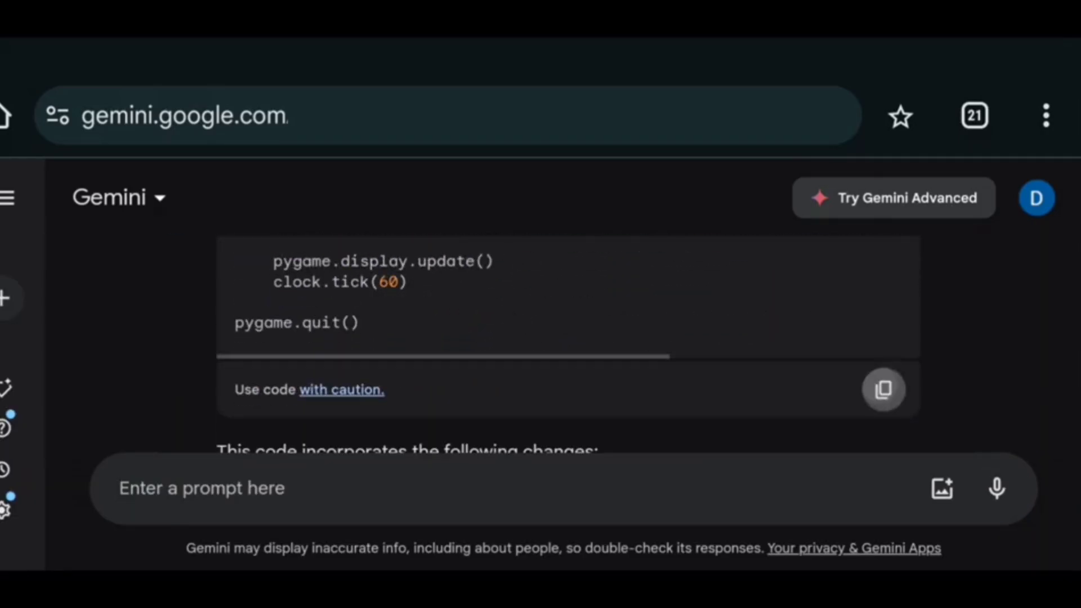
type("Why there is no pipes?? like the orignal game and the base sometimes disappears ? and randomly the point sound and the bird doesn't move smoothly plays fix it")
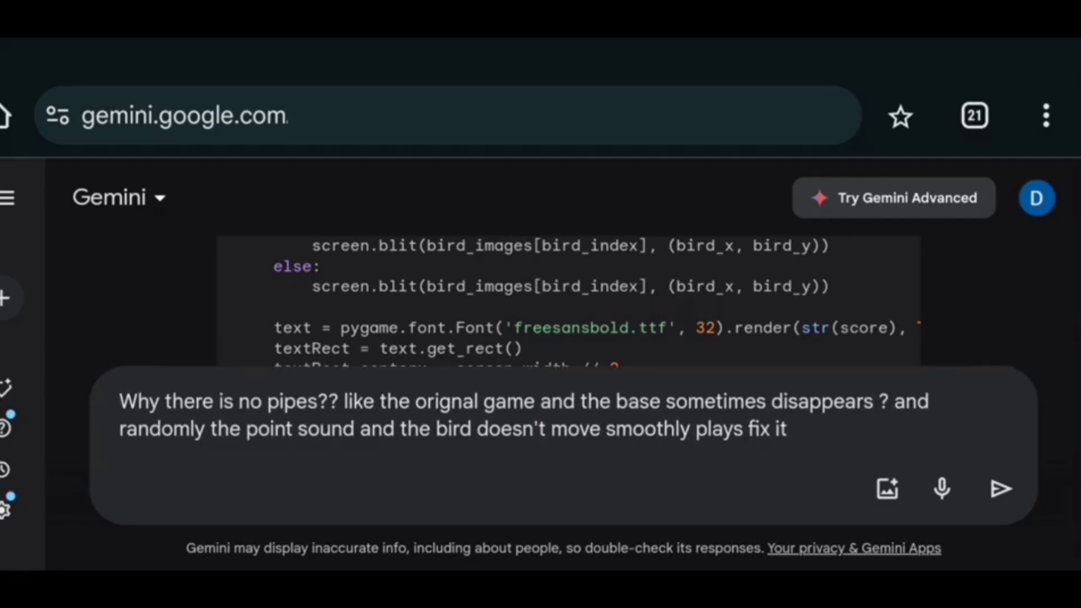
type("wow absolutely nothing is fixed no pipes the base frist disappears then suddenly appears point sound ra")
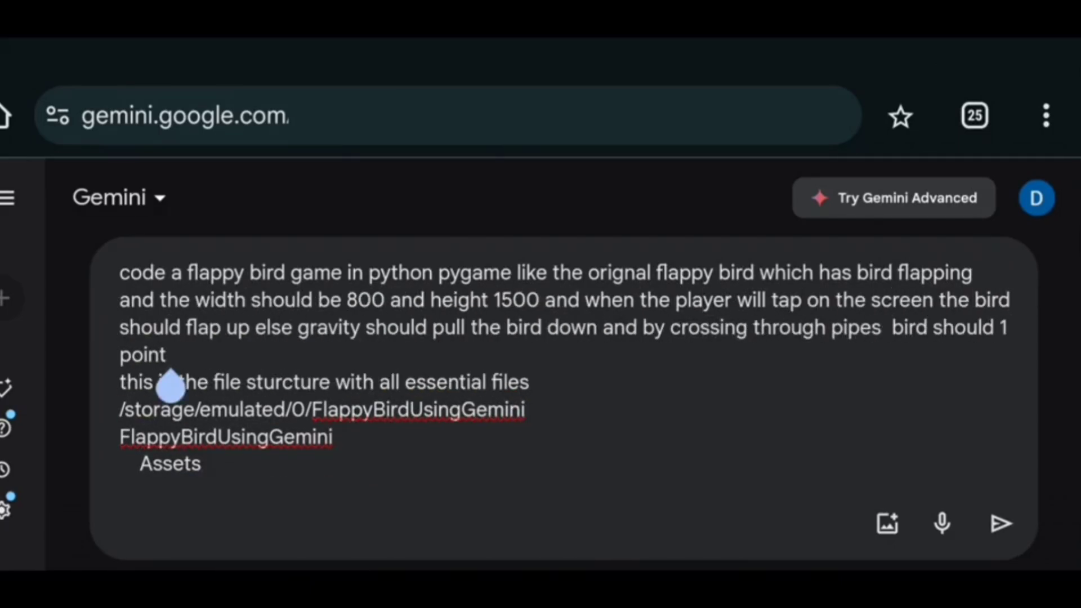
Step: Submit the detailed 800×1500 request and note that only half the code was provided
left_click(1001, 523)
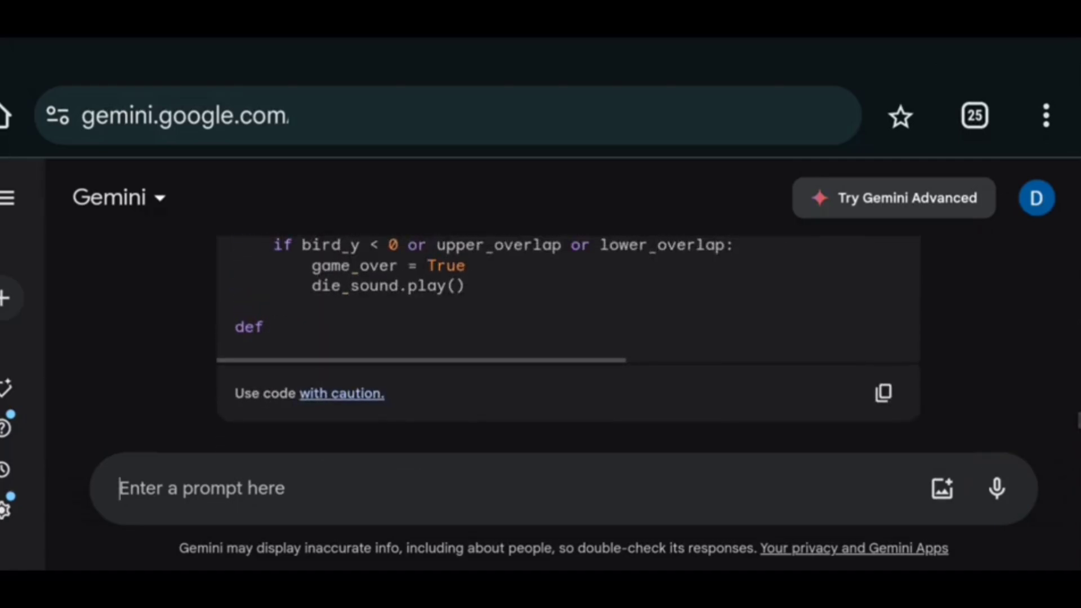
type("hey I think so you just provided the half code Maybe you forget to provide the rest of it")
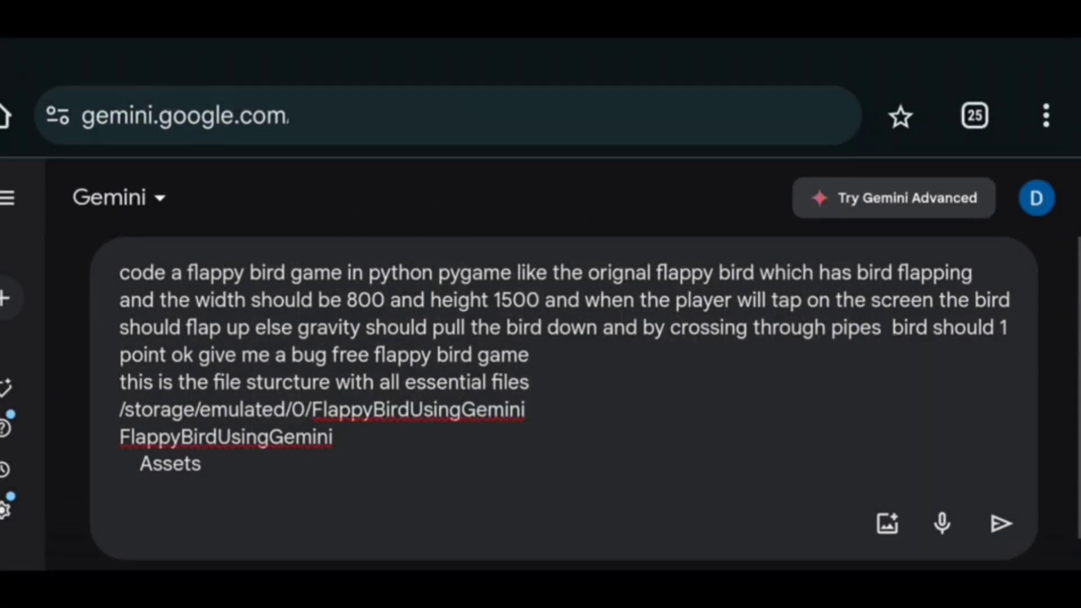
Step: Send the bug-free game request, review the truncated code and complain about the missing rest
left_click(1000, 523)
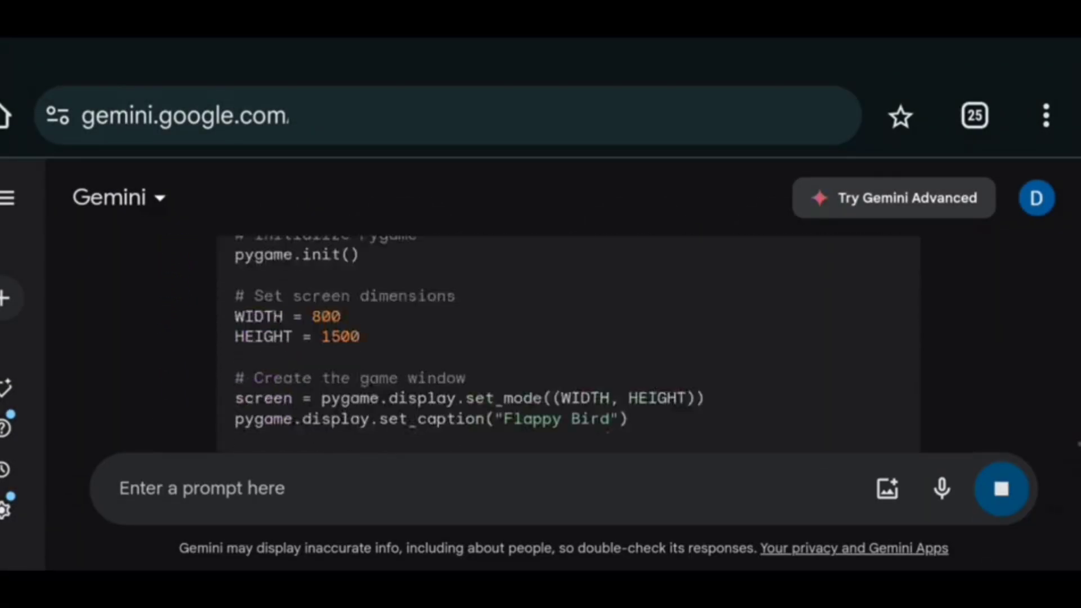
scroll("down", 3)
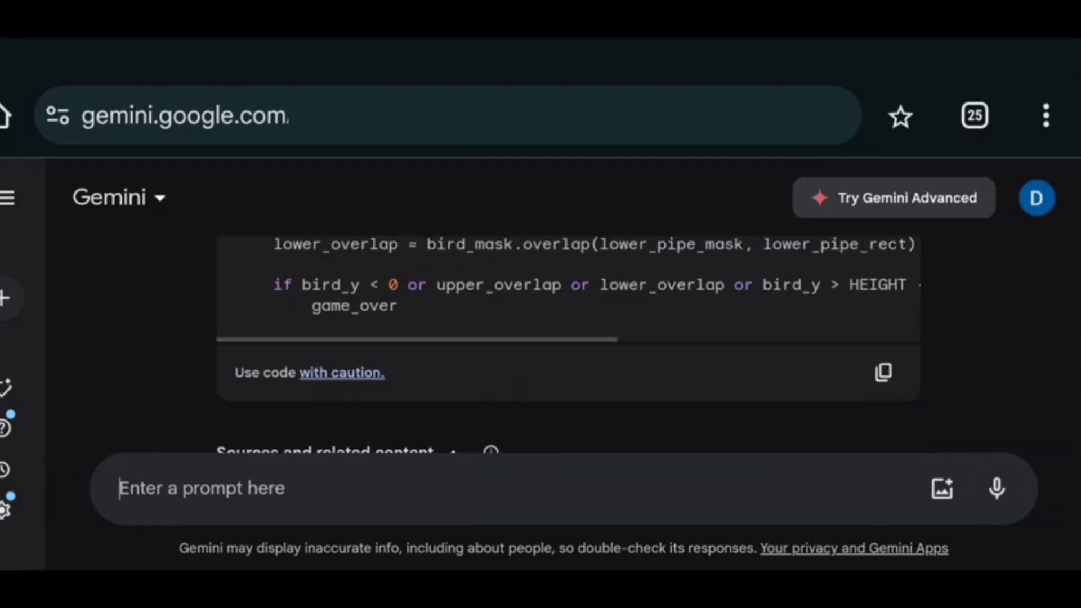
scroll("down", 3)
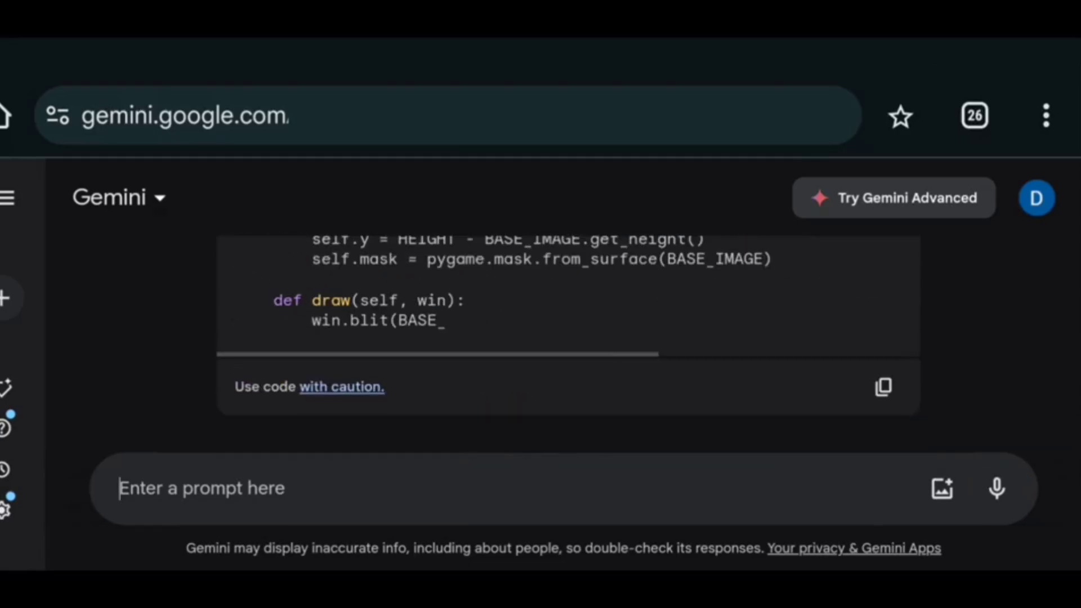
type("where fuck is the rest of the code of this game? did you ate the half bit")
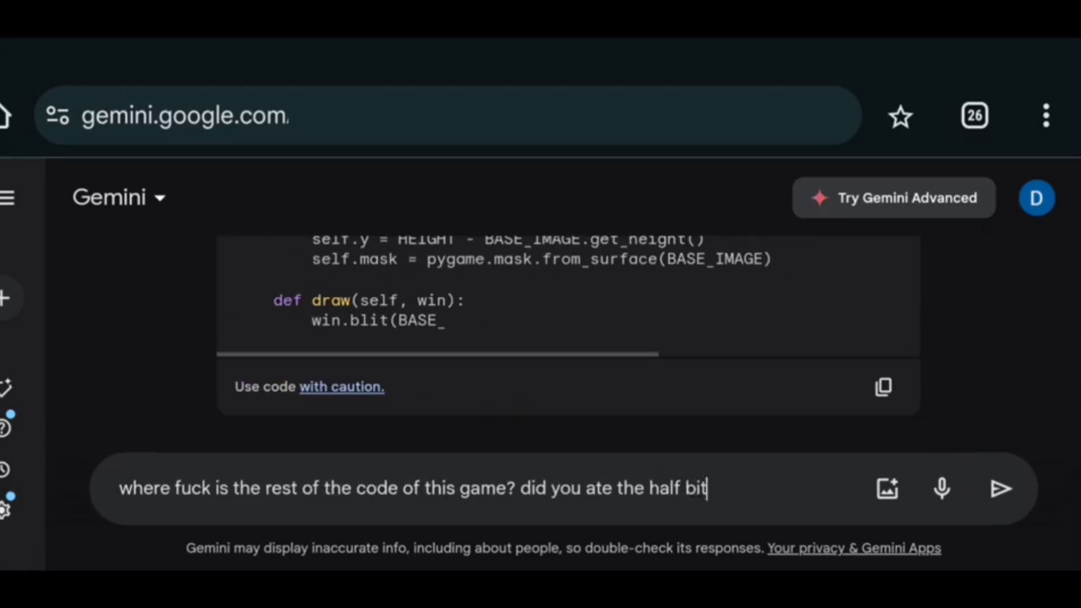
left_click(1002, 488)
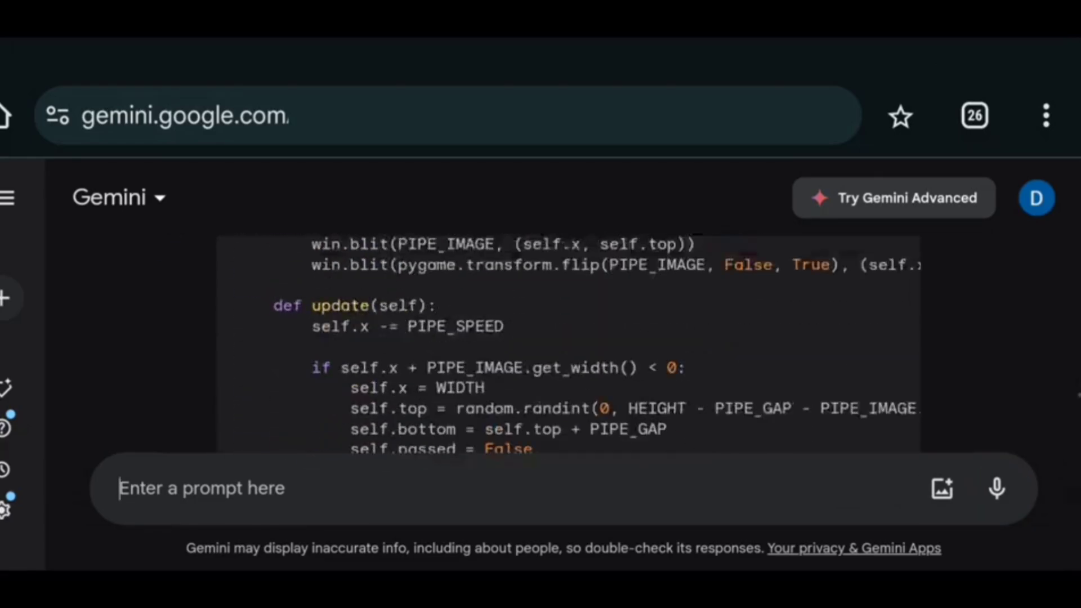